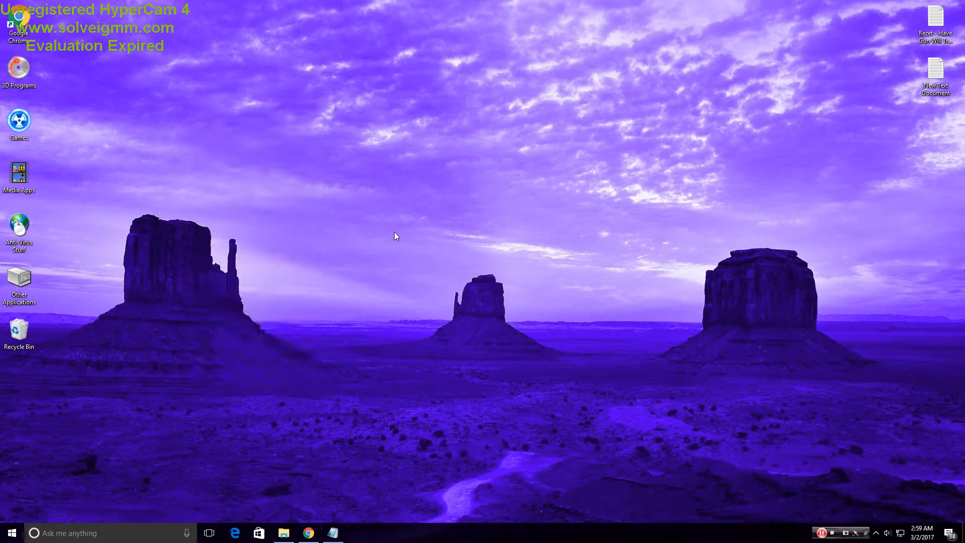
mouse_move(417, 258)
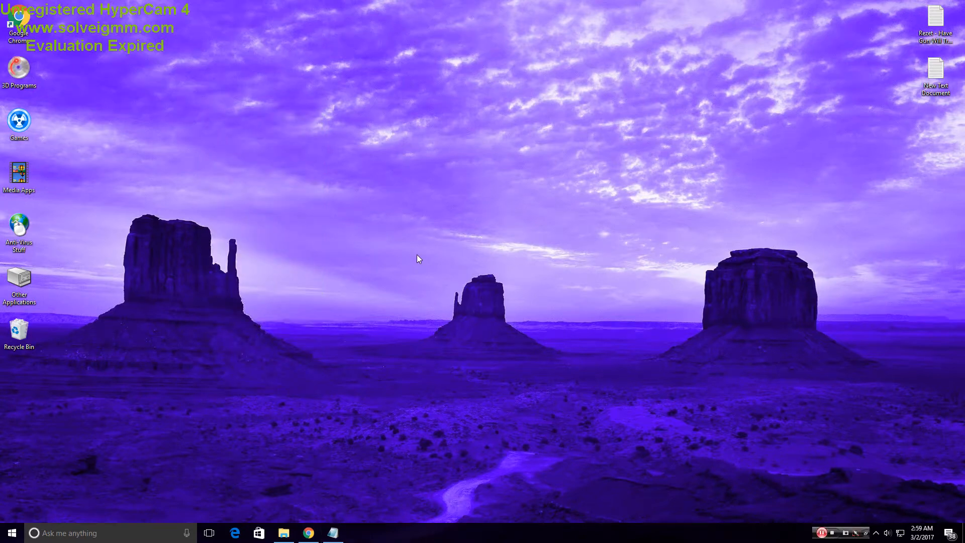
mouse_move(452, 331)
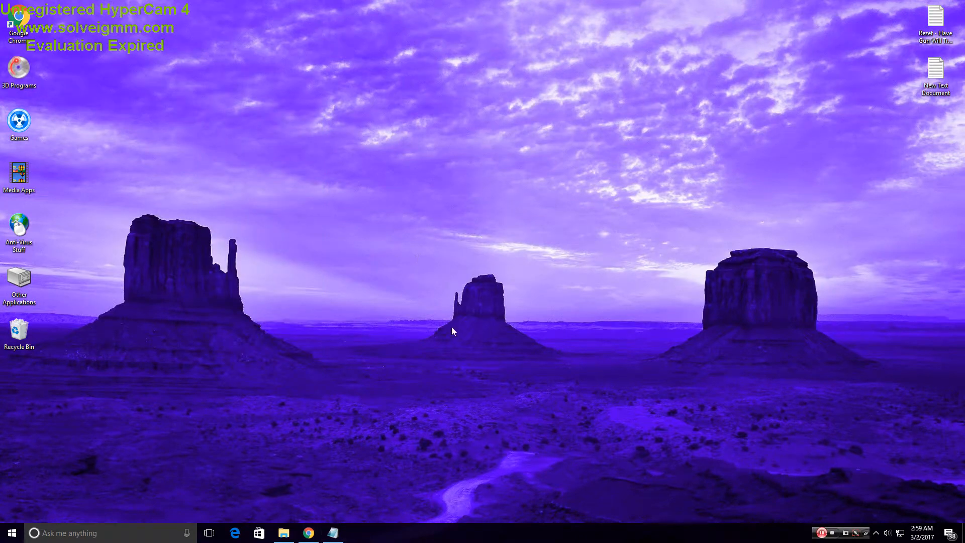
mouse_move(742, 239)
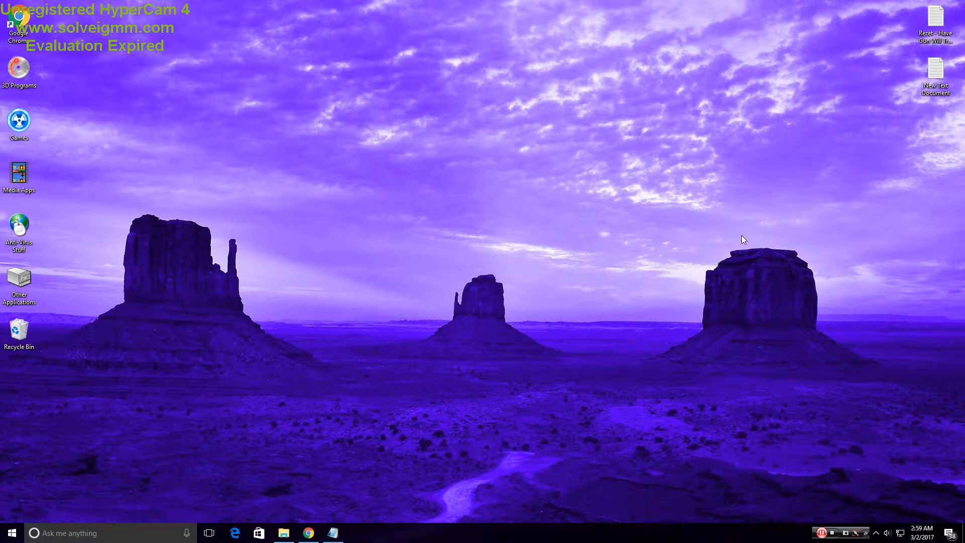
mouse_move(904, 120)
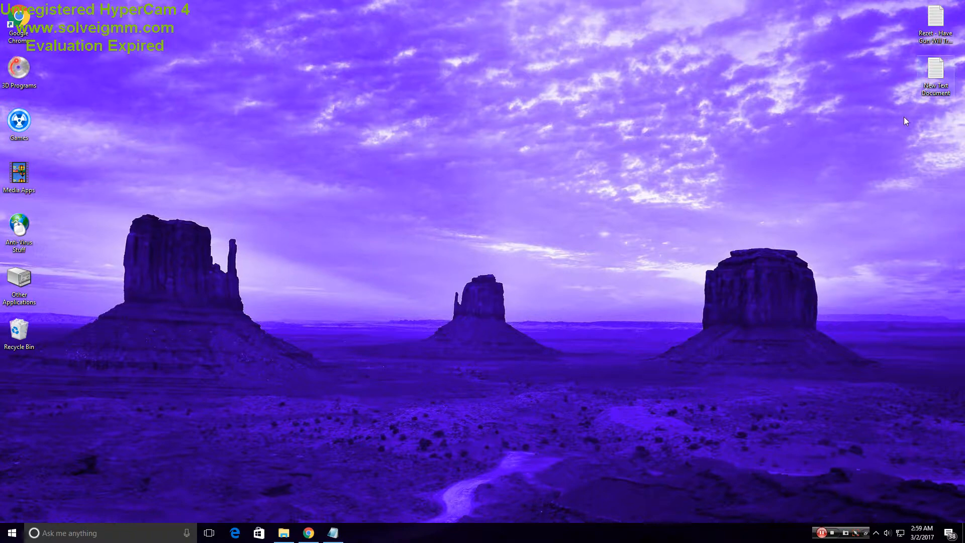
mouse_move(382, 468)
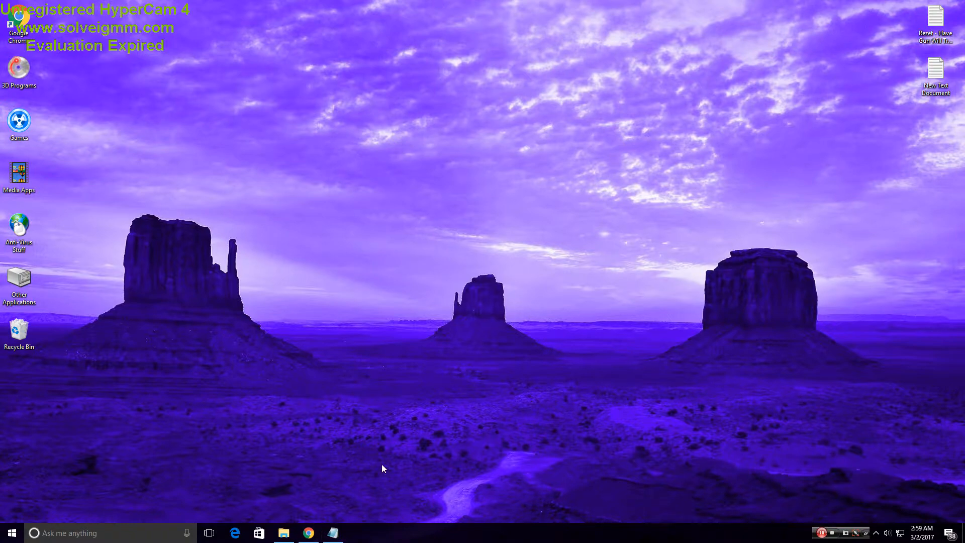
mouse_move(368, 474)
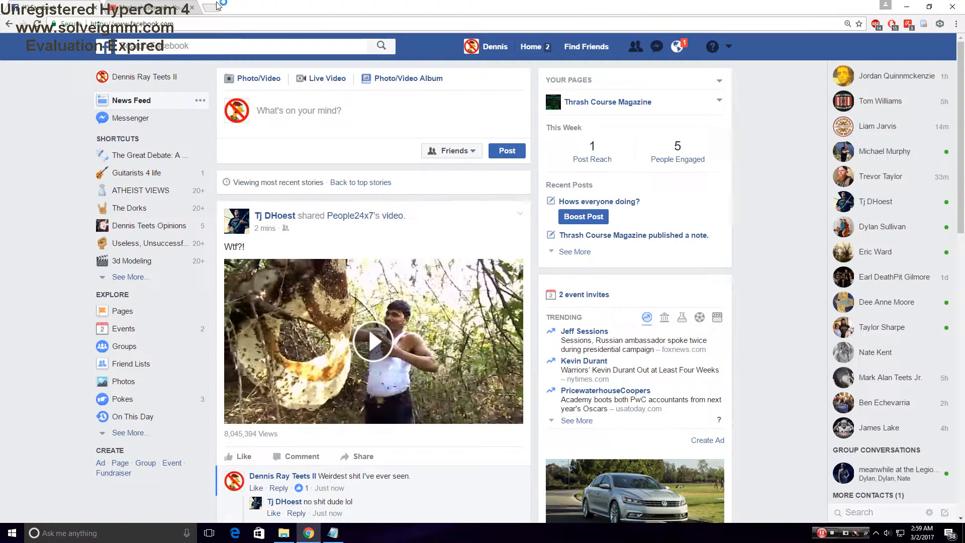
Step: Load the saved SourceForge DOSBox project address in a new Chrome tab using Paste and go
left_click(219, 6)
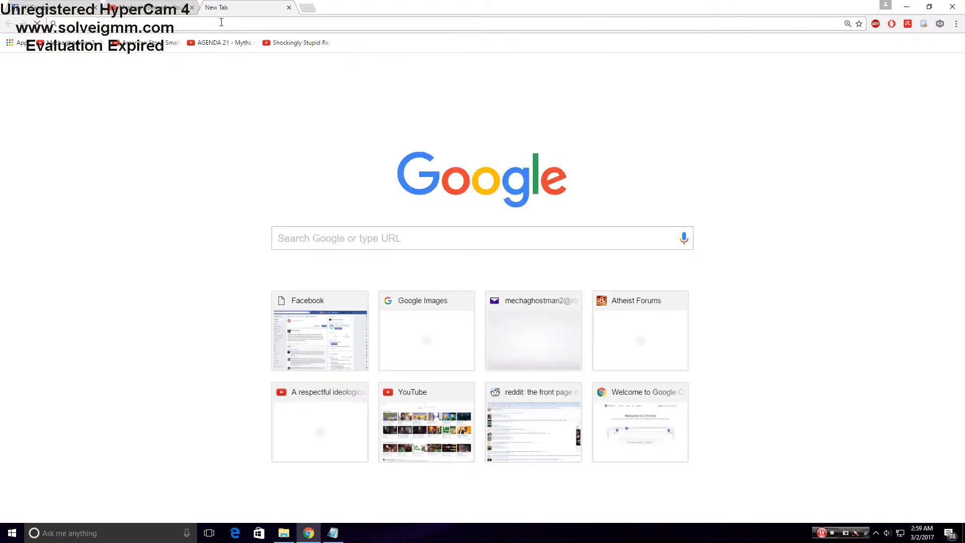
right_click(222, 22)
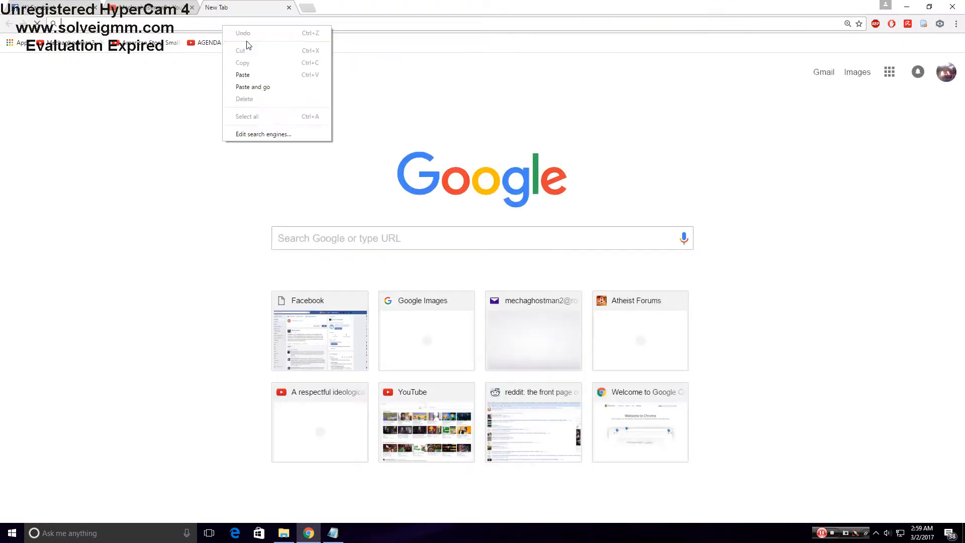
left_click(252, 87)
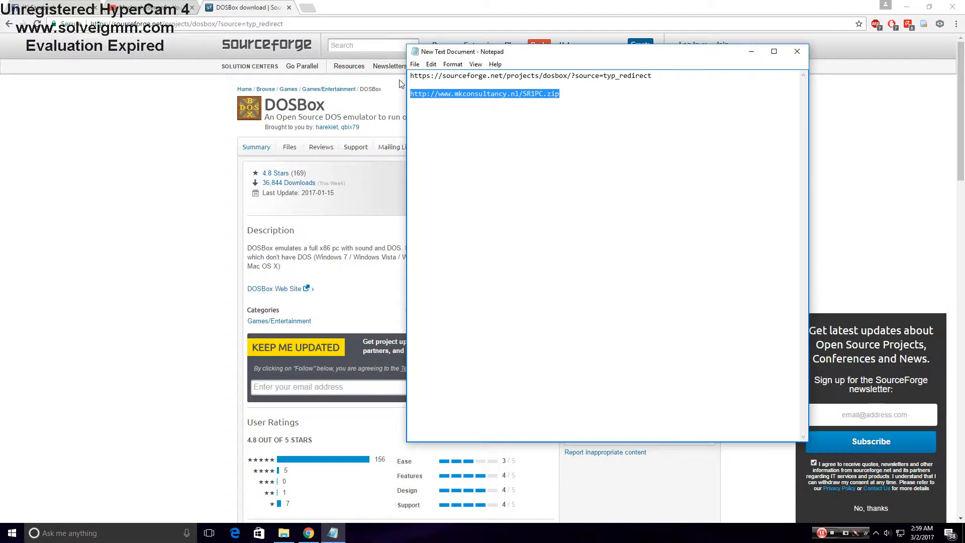
Step: Copy the SR1PC.zip link from the Notepad note and start its download in Chrome
right_click(484, 93)
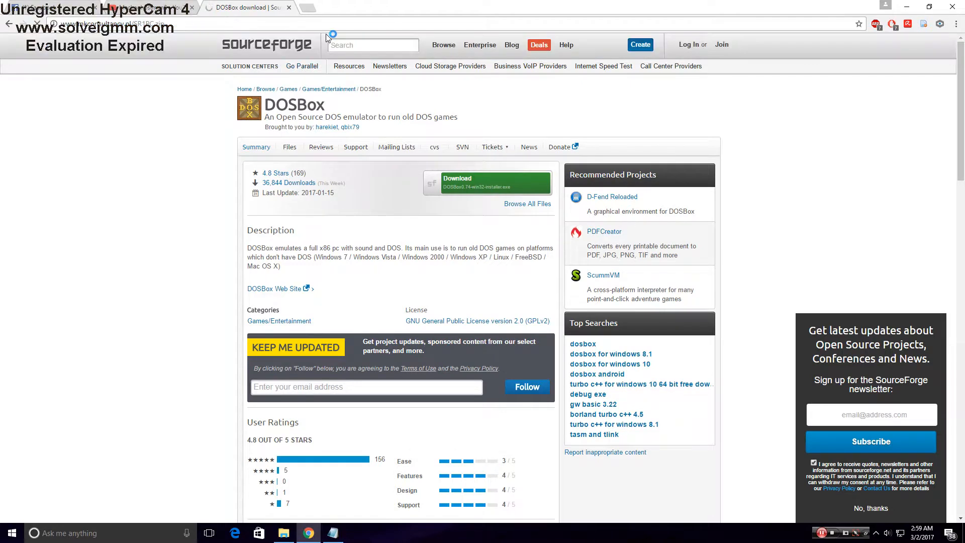
left_click(487, 181)
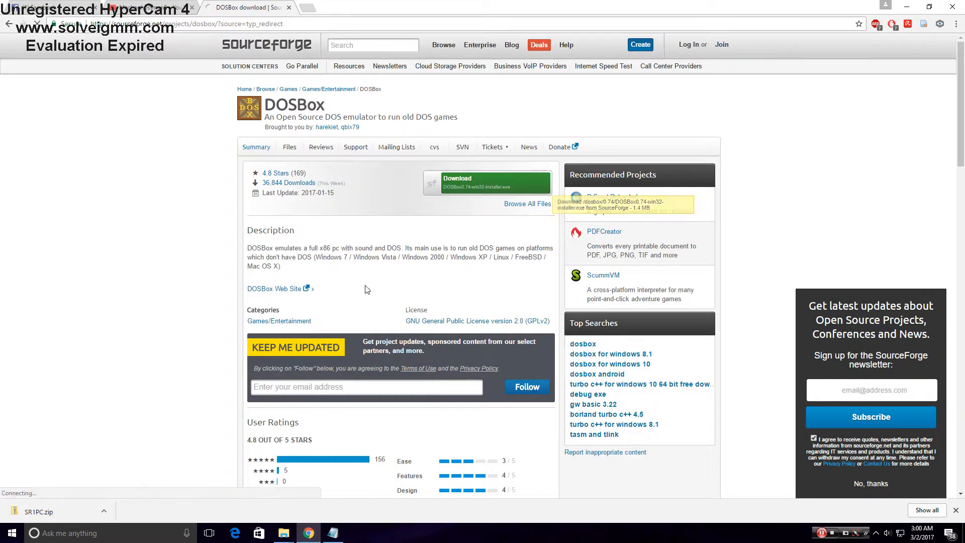
Step: Start the DOSBox 0.74 installer download from the SourceForge Download button
left_click(486, 183)
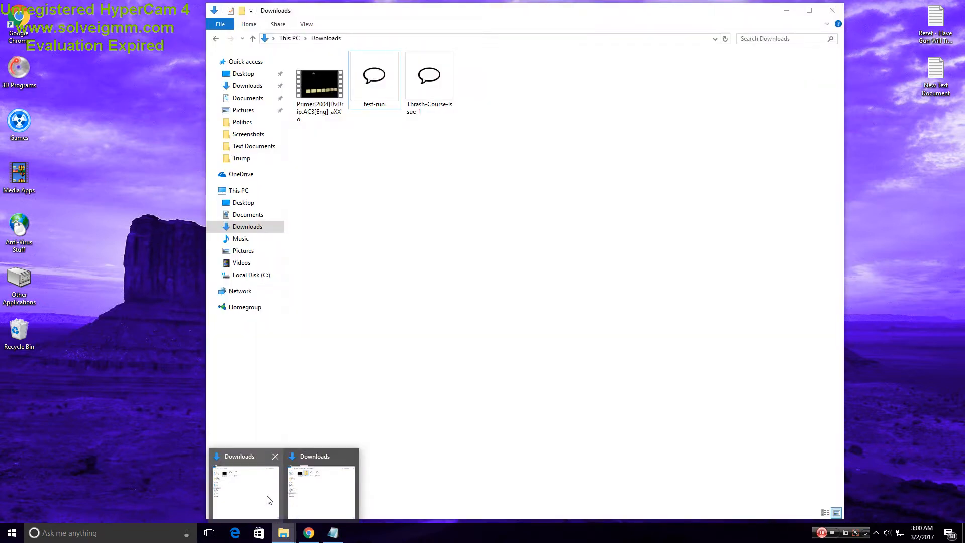
Step: Refresh the Downloads window and open SR1PC.zip with 7-Zip's Open archive
left_click(275, 455)
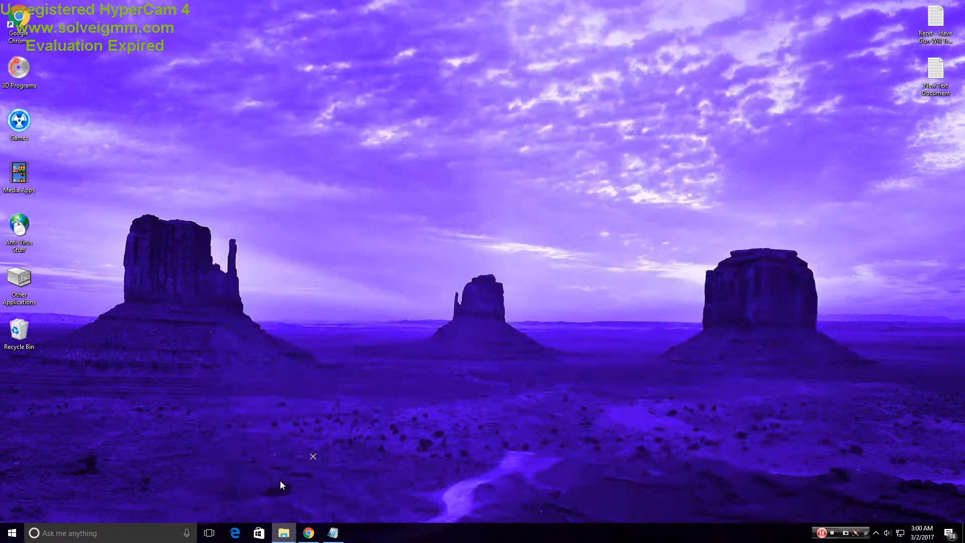
left_click(283, 532)
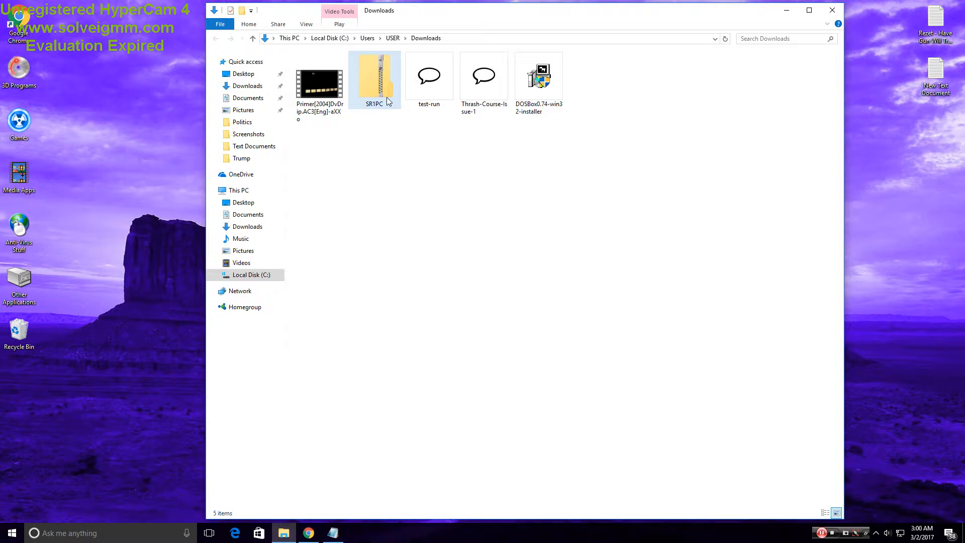
right_click(374, 80)
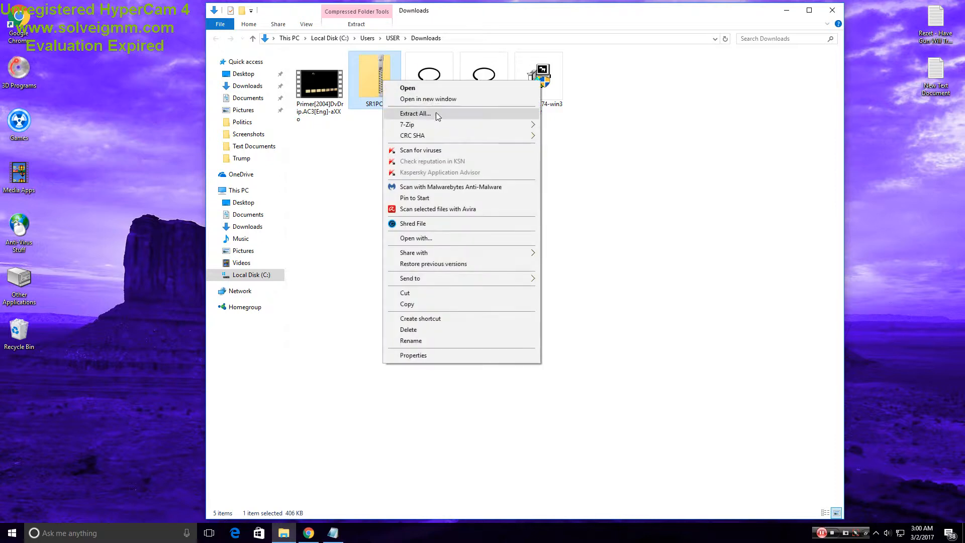
mouse_move(406, 124)
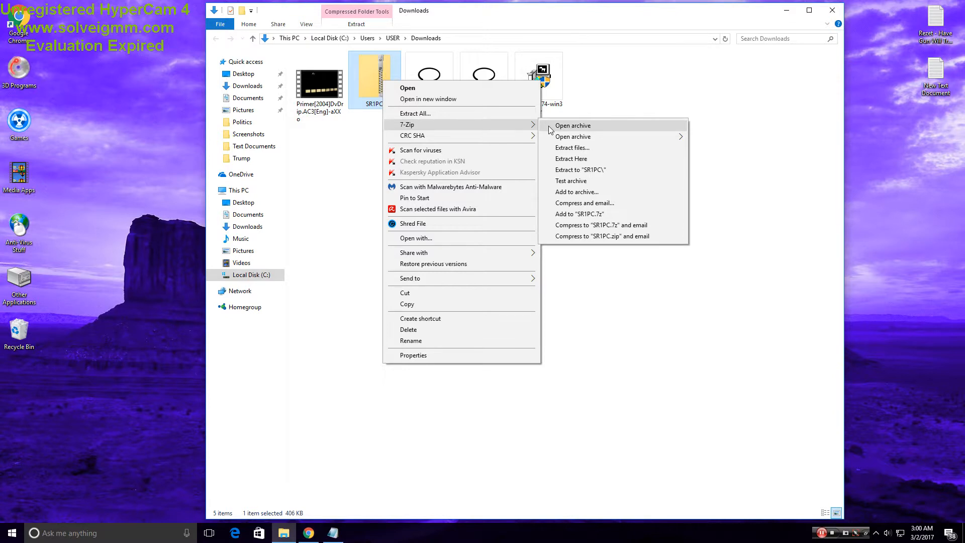
left_click(573, 125)
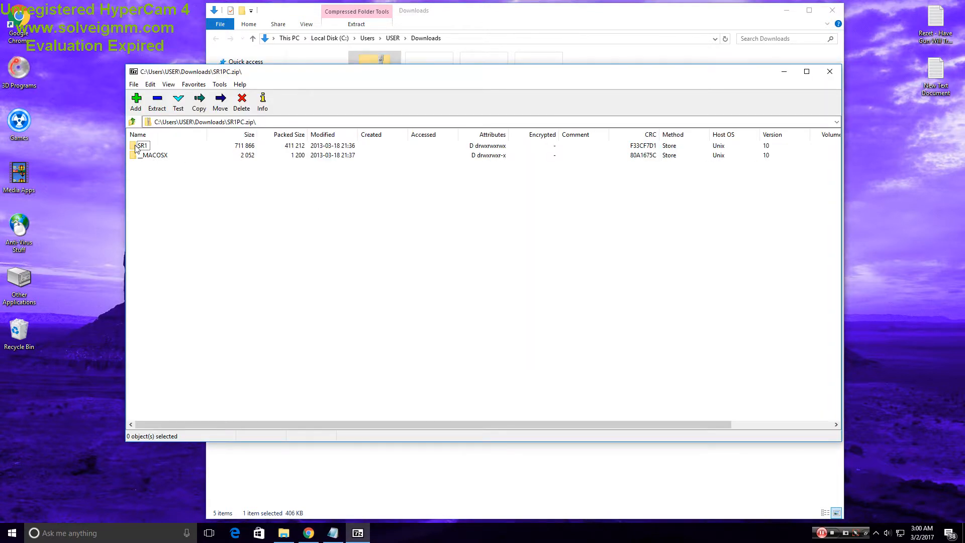
Step: Browse into the SR1 folder to view game files like SR.EXE and VERSION.BAT
double_click(142, 145)
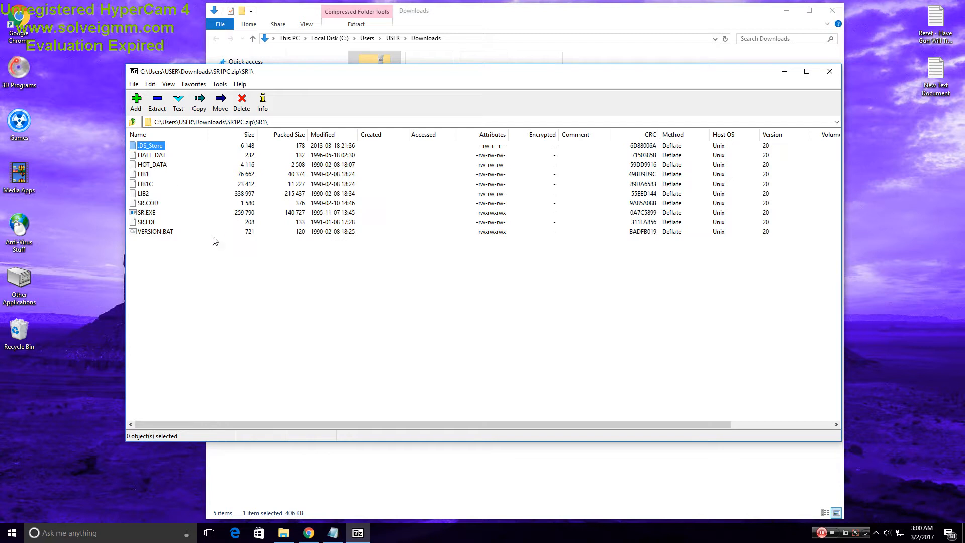
mouse_move(239, 257)
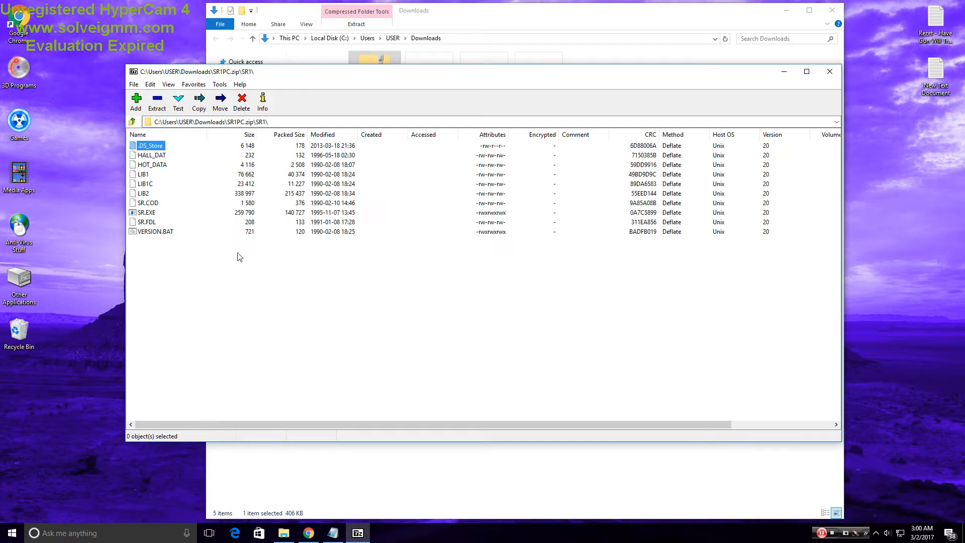
mouse_move(381, 170)
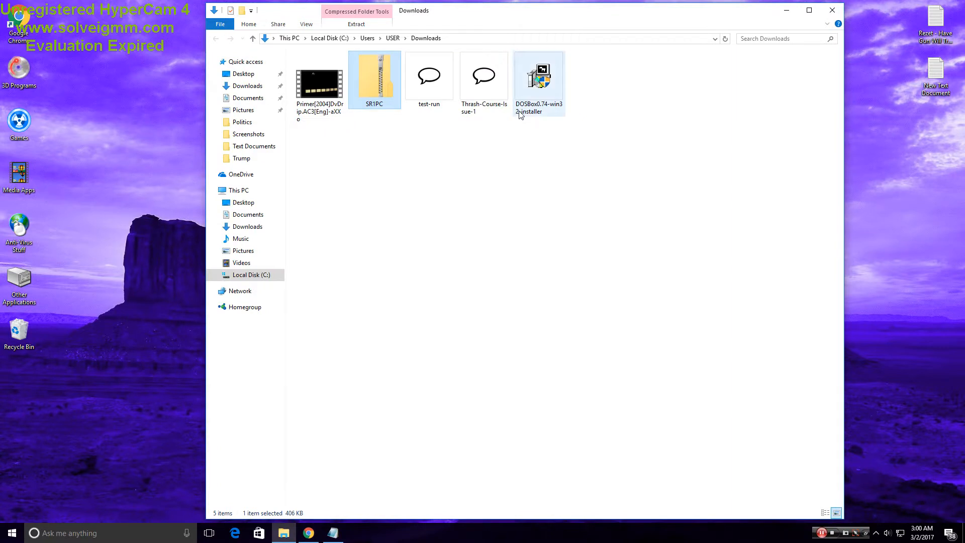
mouse_move(541, 83)
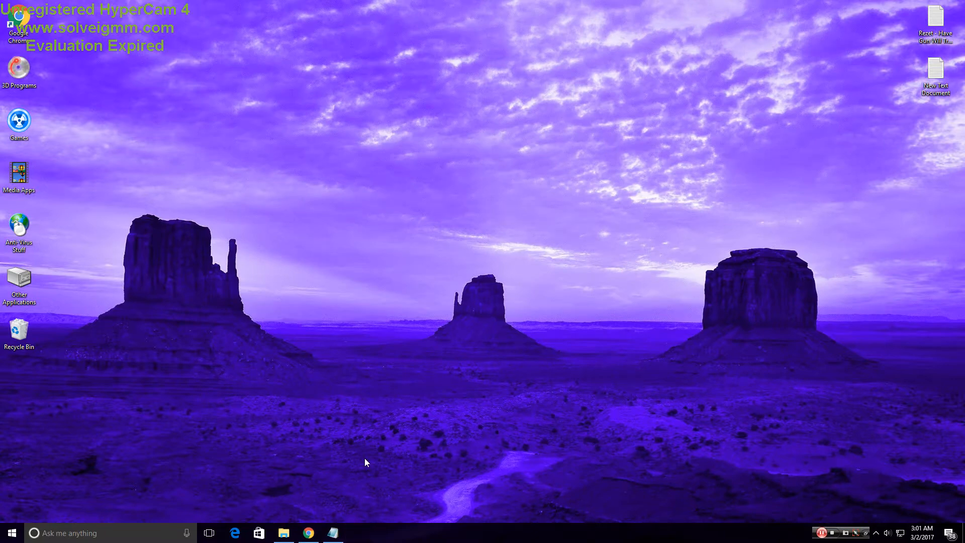
Step: Accept the DOSBox 0.74 license and keep the default Program Files destination
left_click(357, 532)
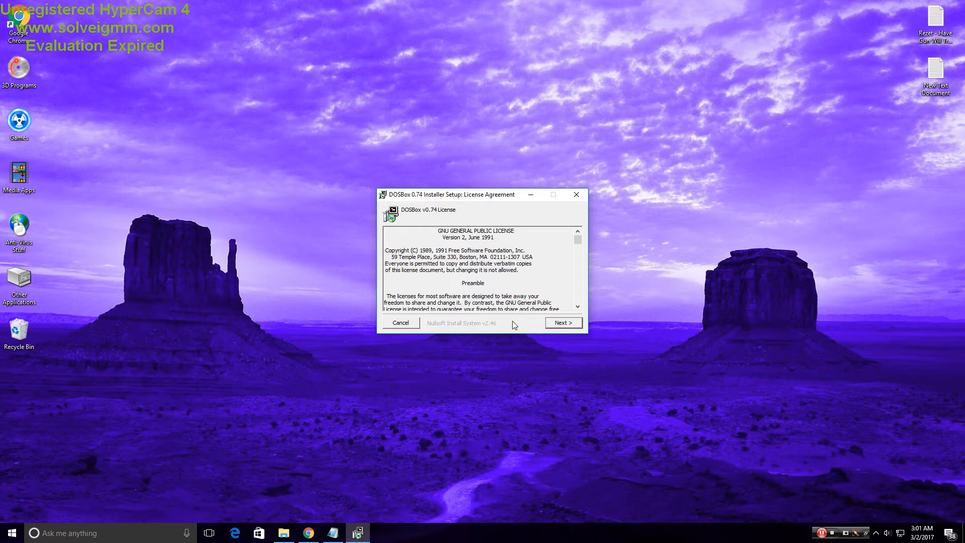
left_click(561, 322)
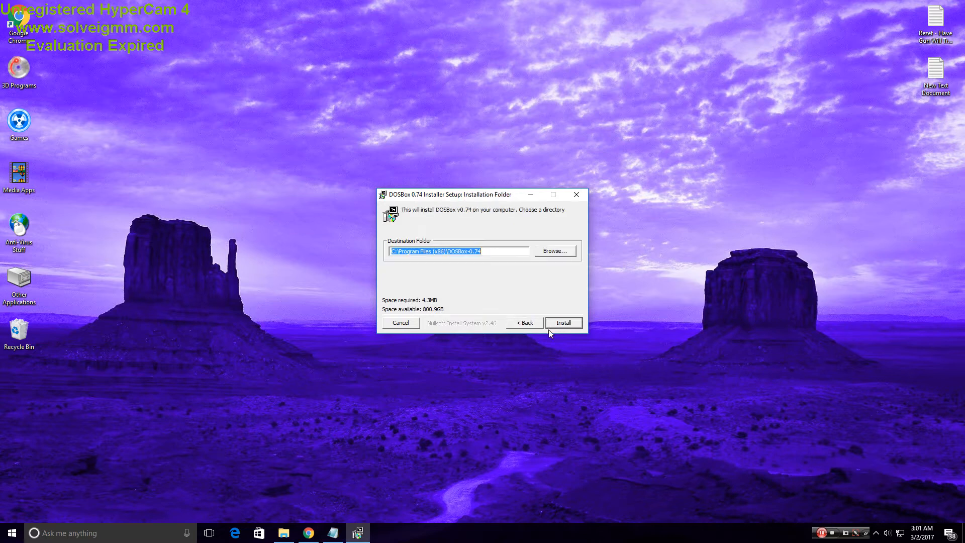
mouse_move(578, 192)
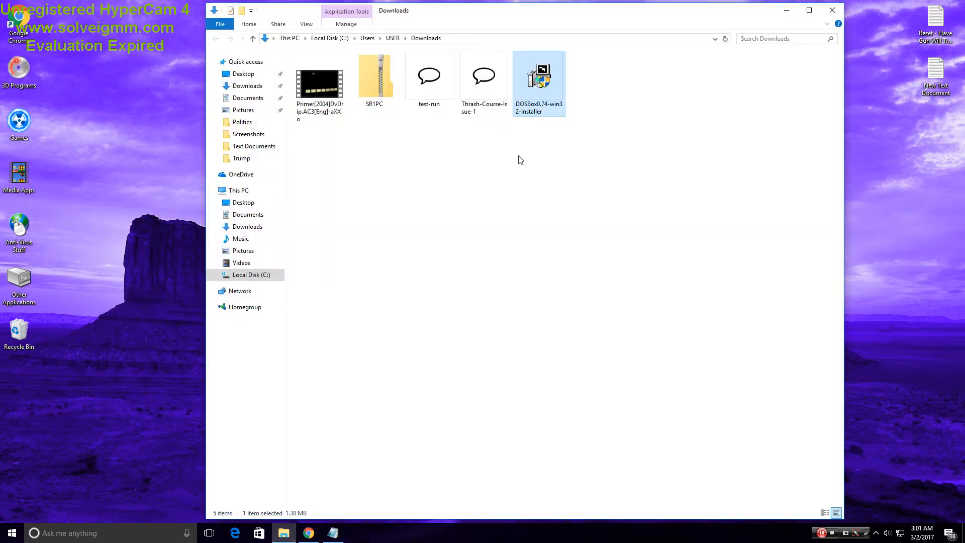
right_click(538, 83)
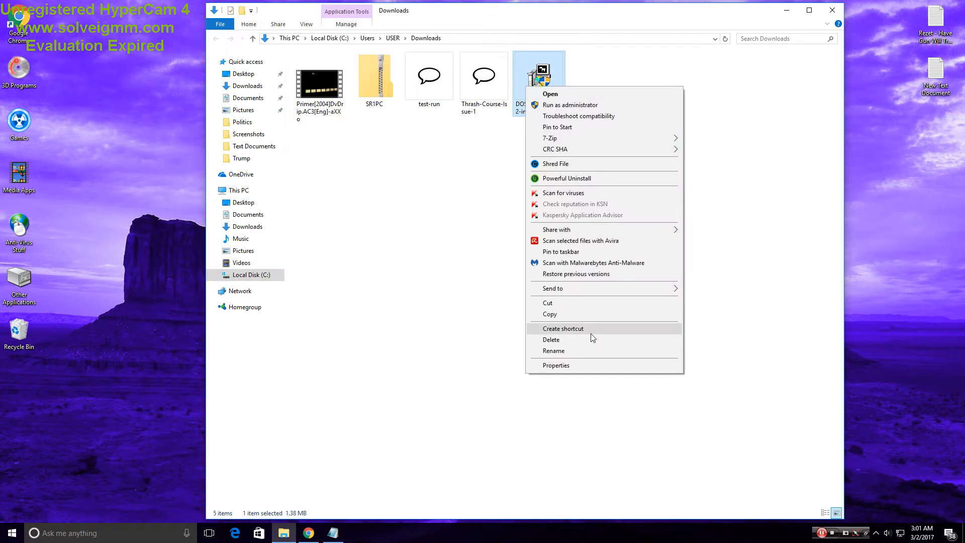
Step: Delete the five downloaded items, confirming Yes in Delete Multiple Items
left_click(551, 339)
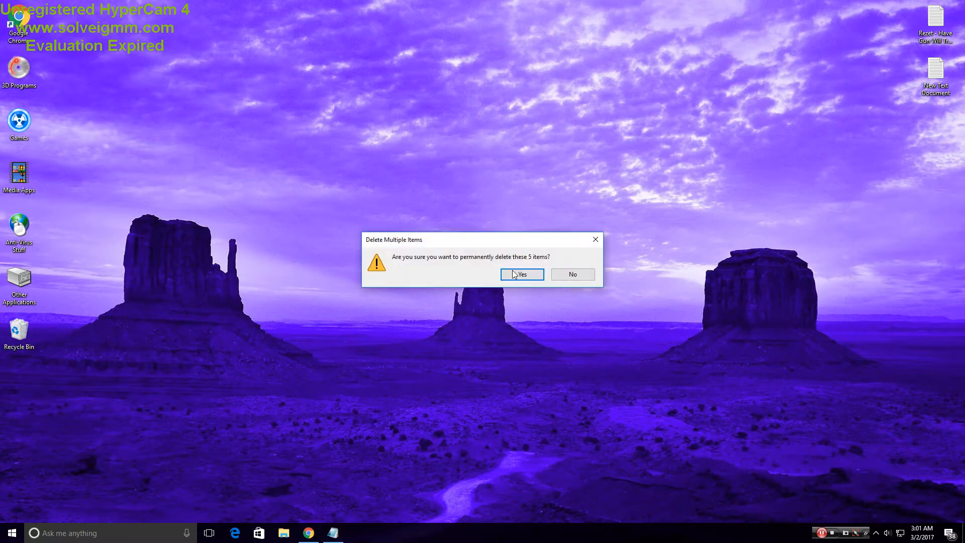
left_click(520, 273)
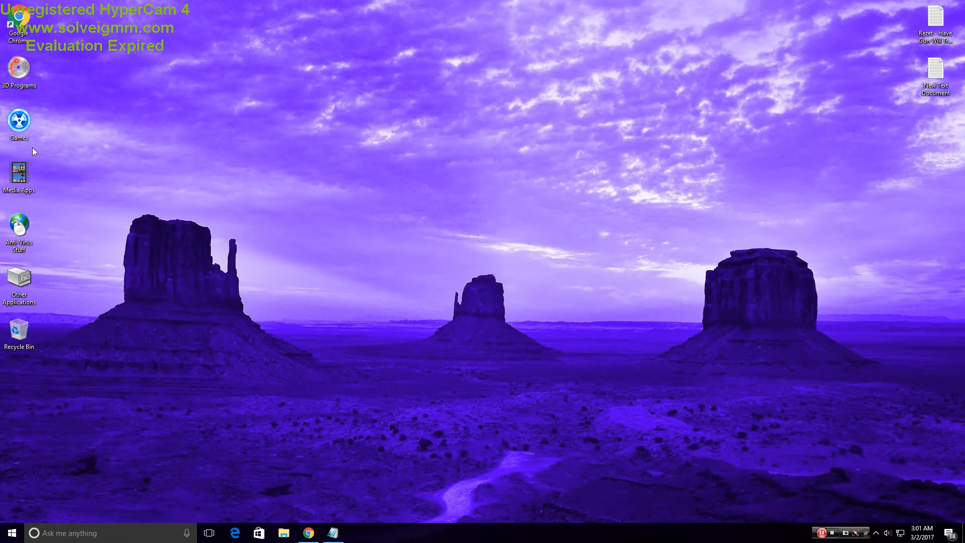
Step: Go from the desktop Games folder into DOS Games and then the Street Rod folder
left_click(19, 121)
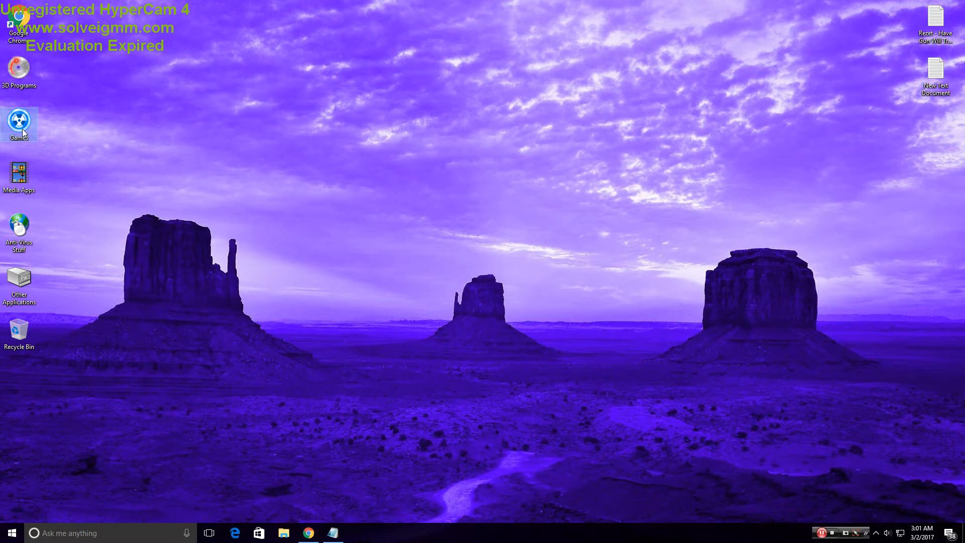
double_click(20, 123)
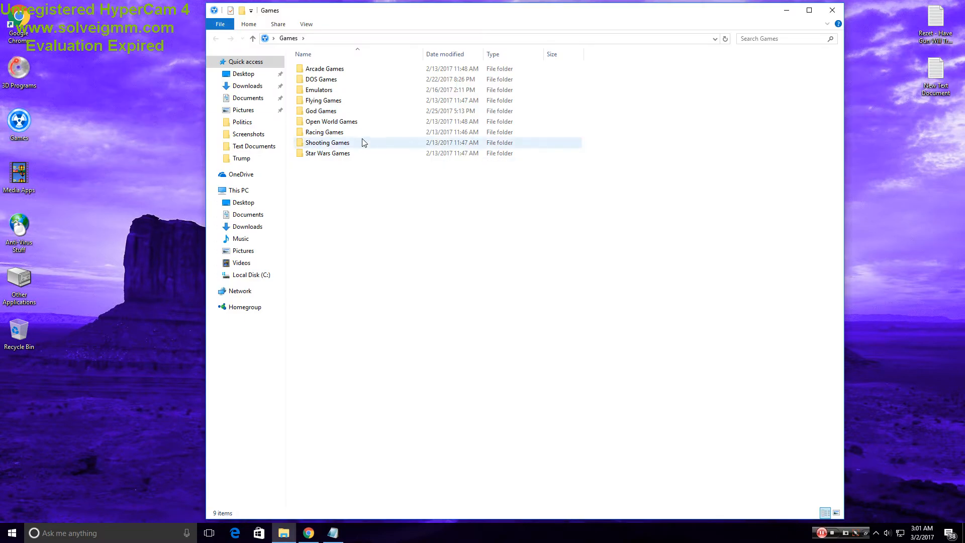
left_click(320, 79)
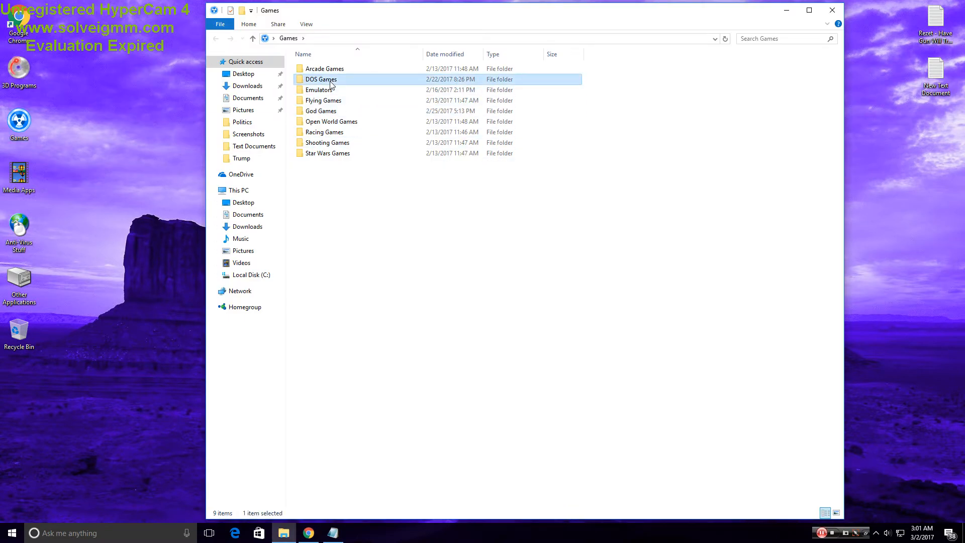
double_click(320, 79)
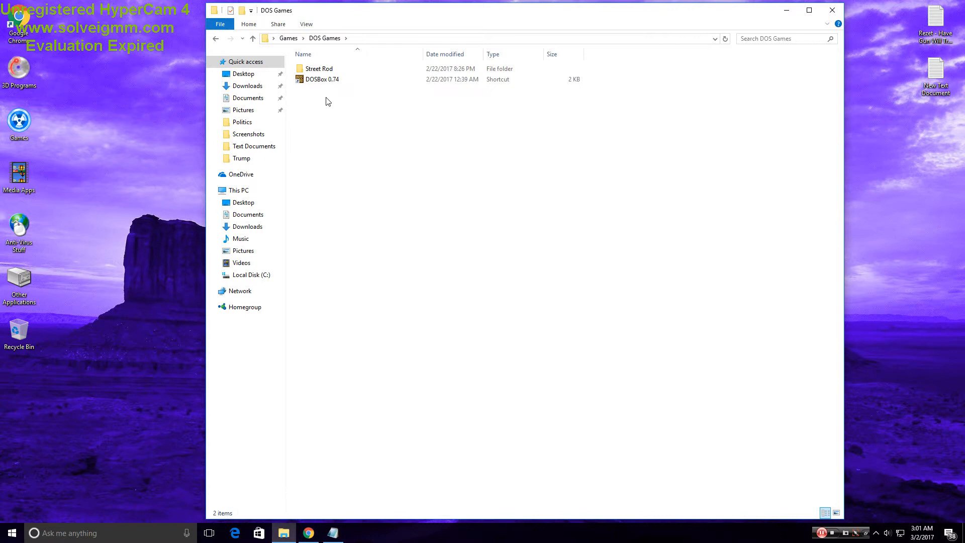
left_click(322, 79)
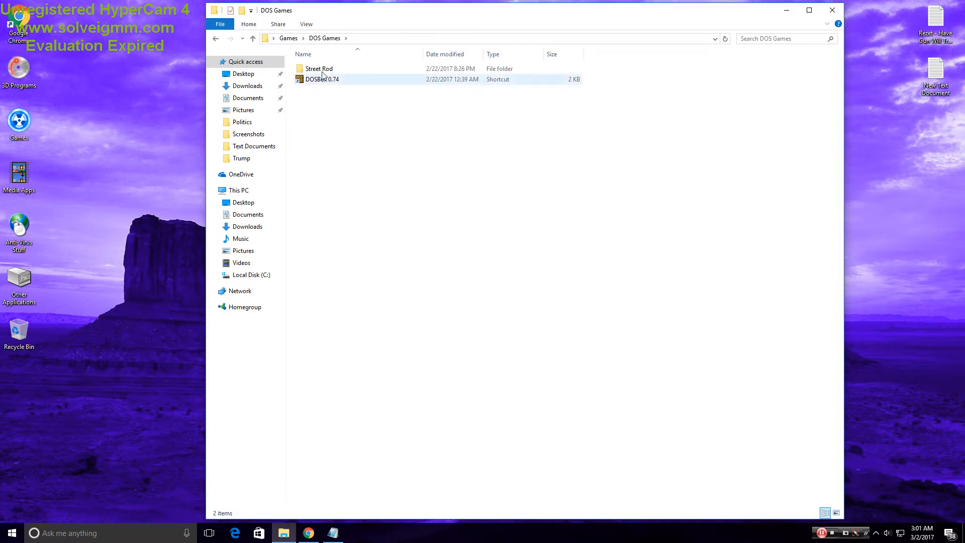
mouse_move(318, 68)
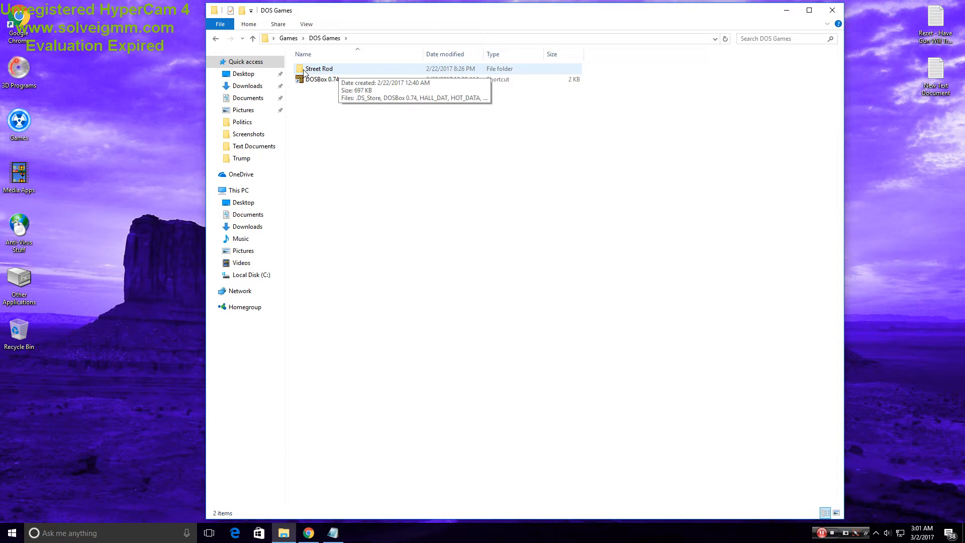
double_click(319, 68)
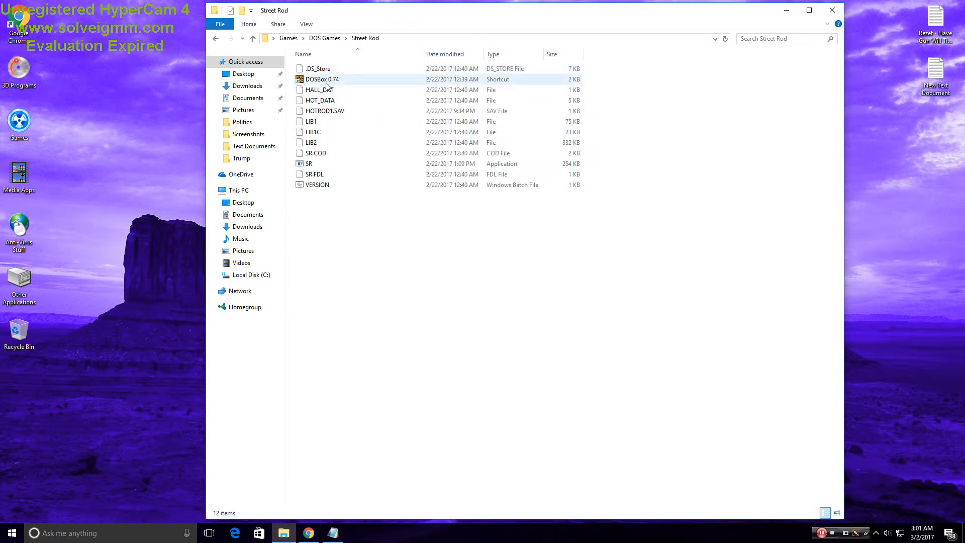
mouse_move(322, 79)
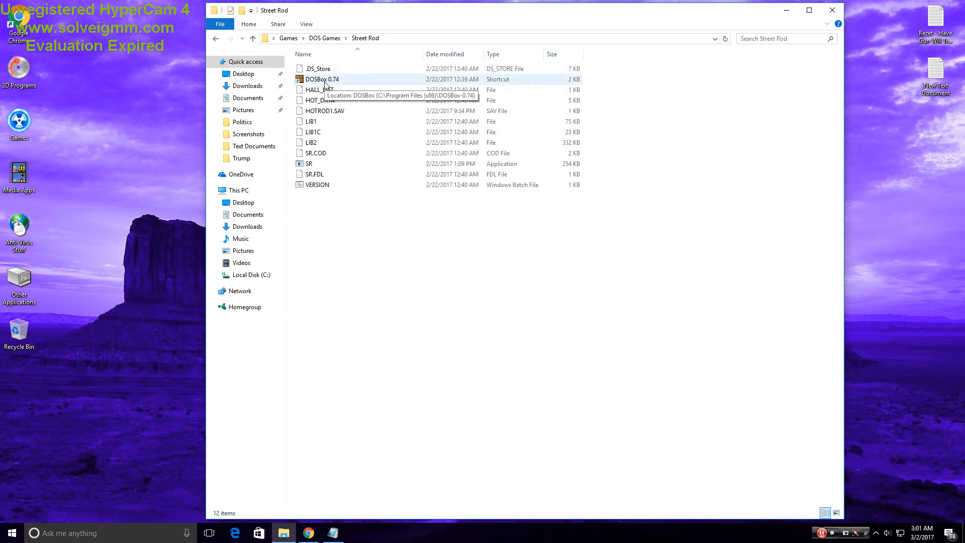
Step: Reopen the Street Rod folder and select the SR game application
left_click(318, 89)
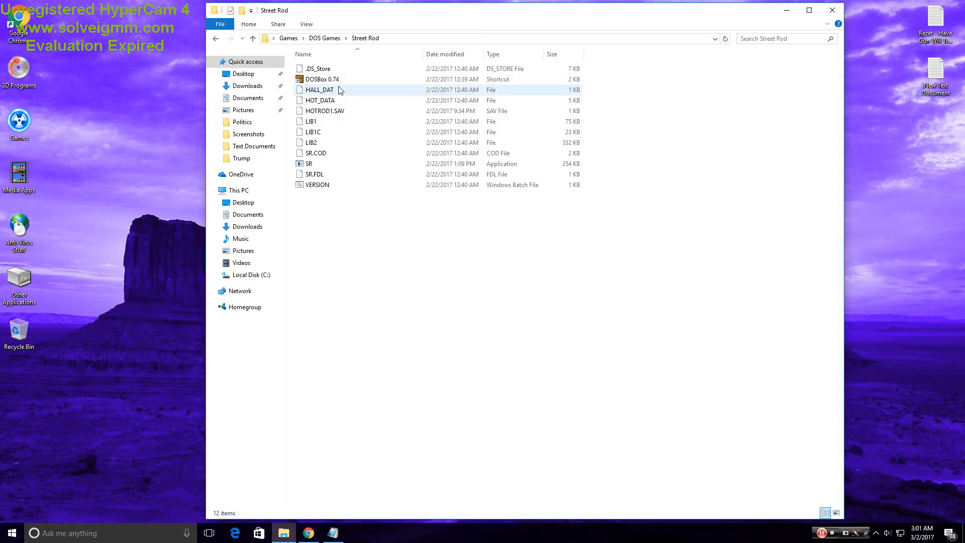
mouse_move(309, 164)
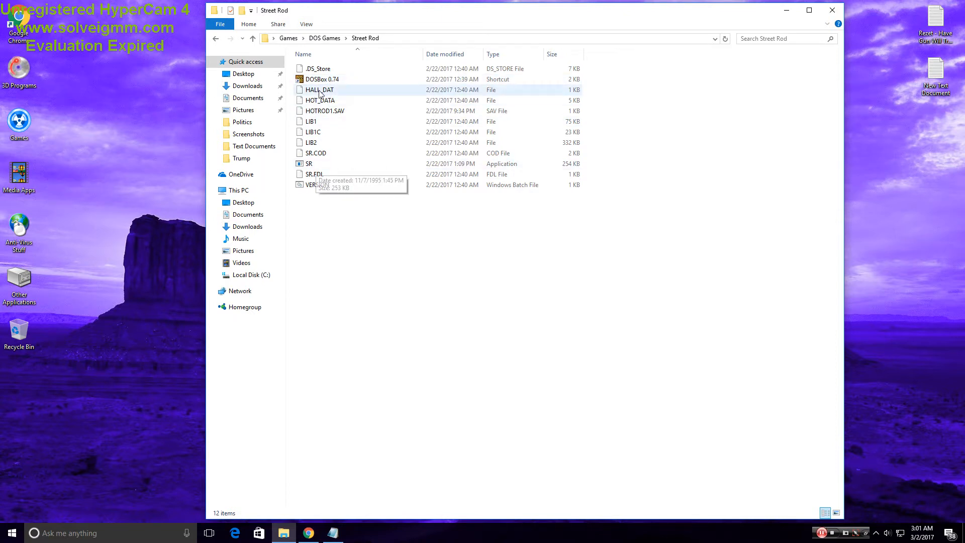
double_click(321, 79)
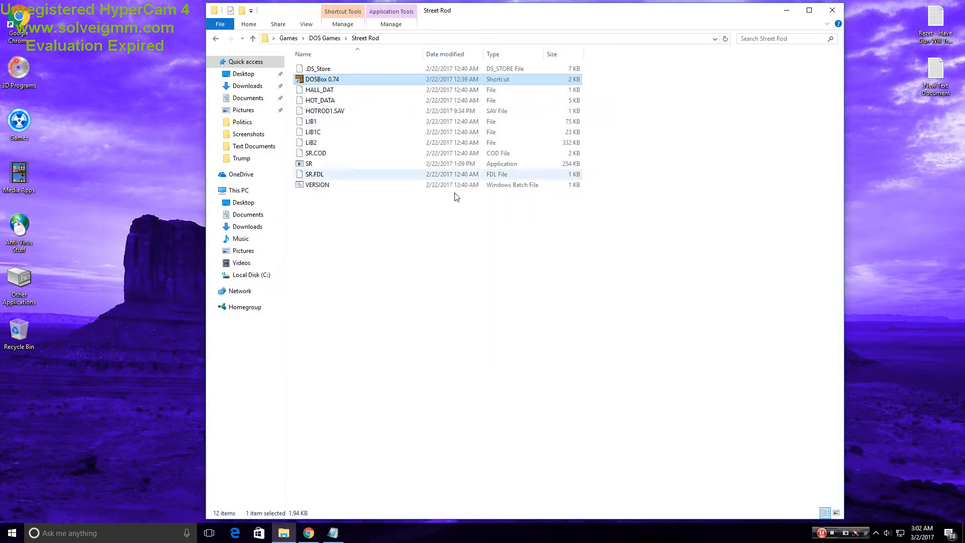
left_click(309, 163)
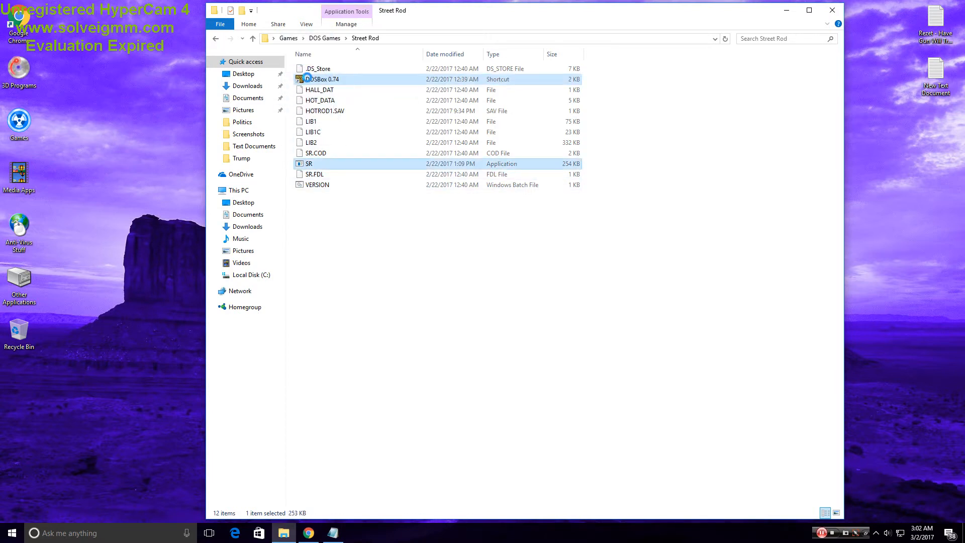
Step: Run SR in DOSBox to the California Dreams AD 1989 title screen, then close the window
double_click(308, 163)
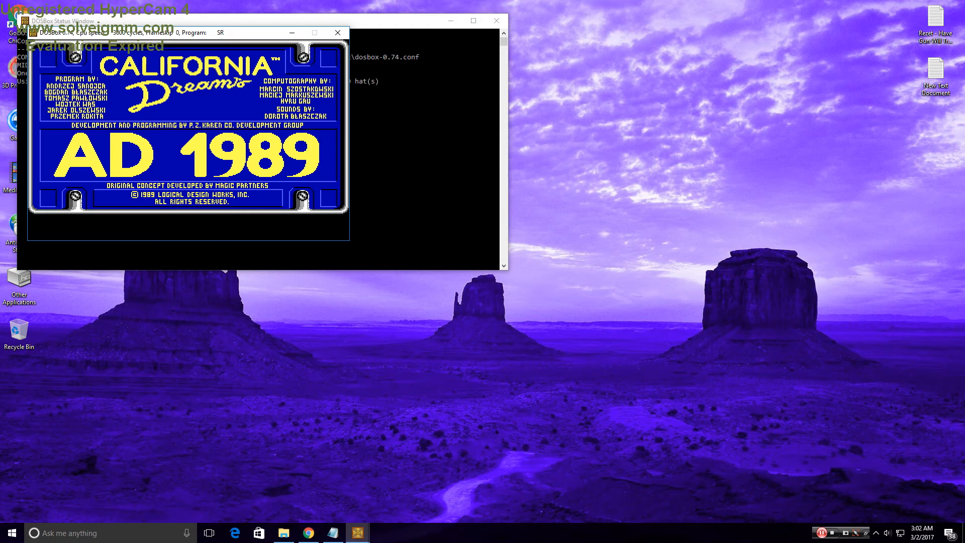
mouse_move(349, 125)
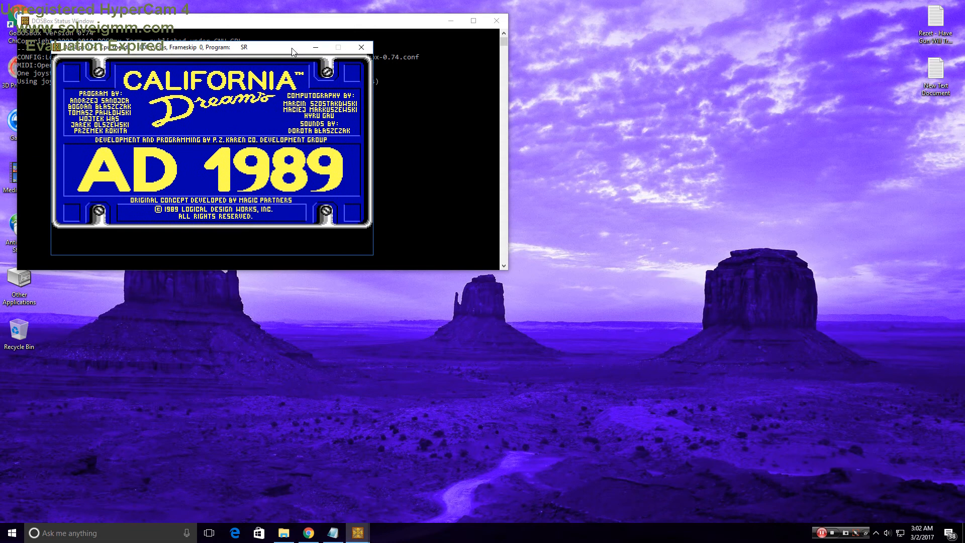
left_click(361, 48)
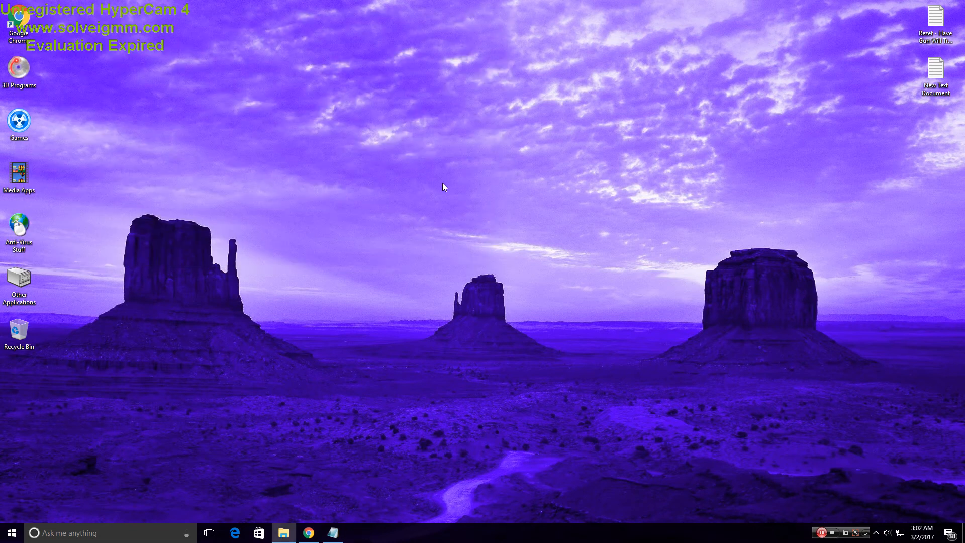
mouse_move(491, 242)
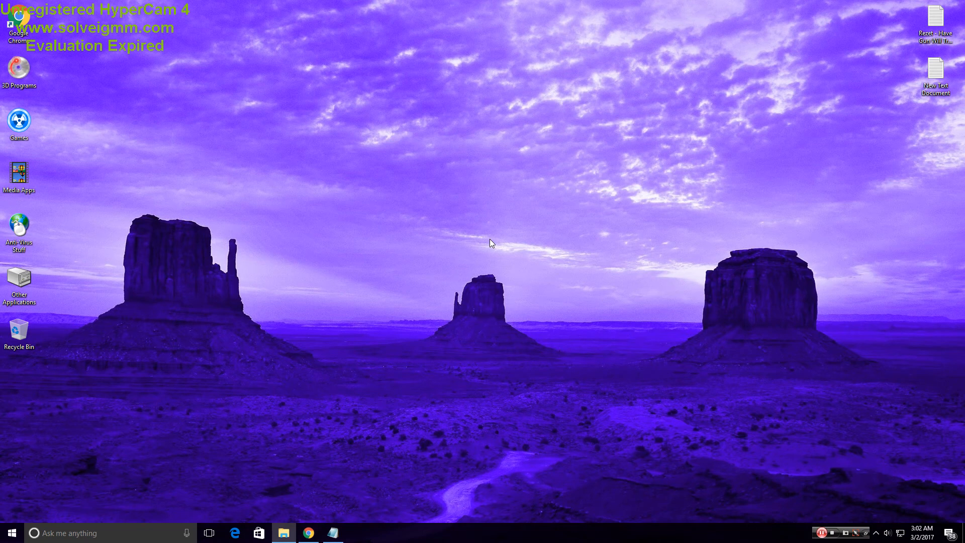
mouse_move(439, 316)
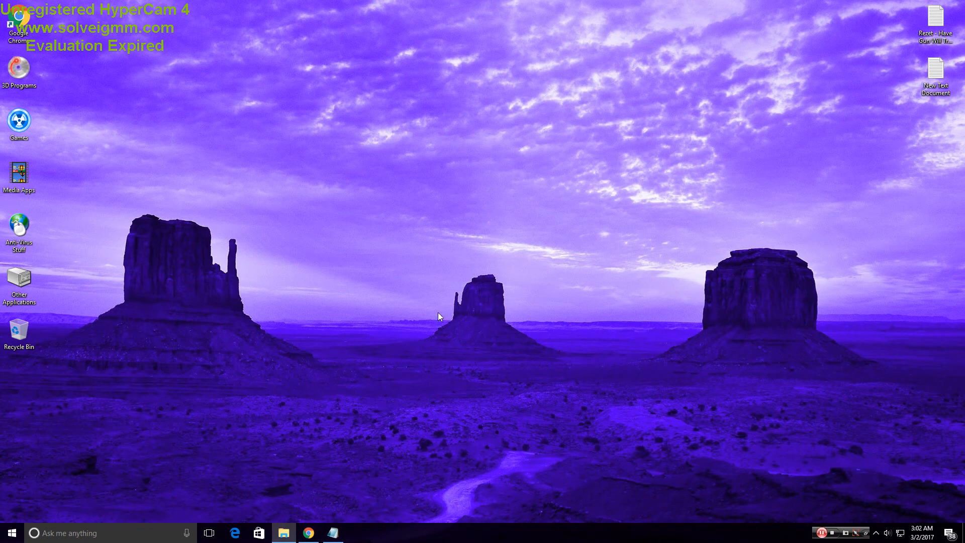
mouse_move(441, 313)
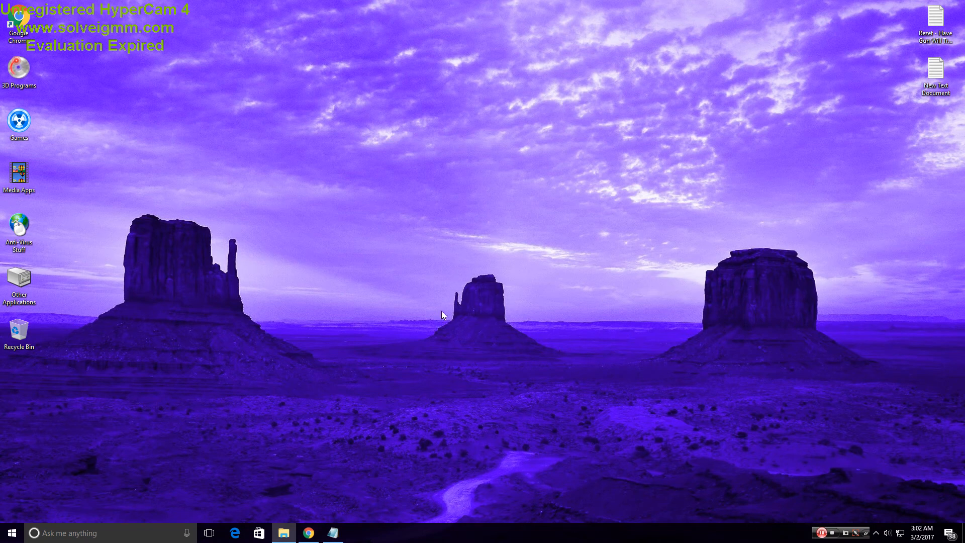
mouse_move(699, 469)
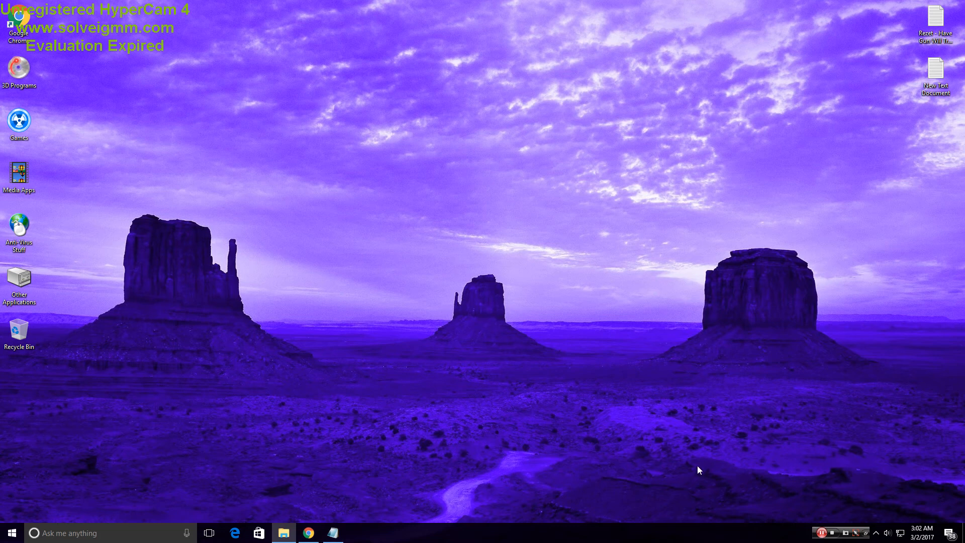
mouse_move(587, 380)
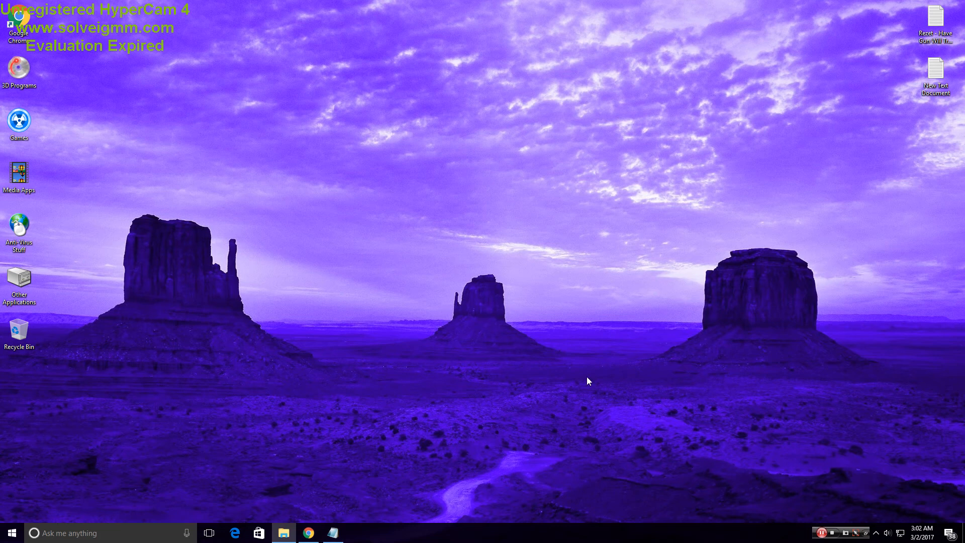
mouse_move(508, 265)
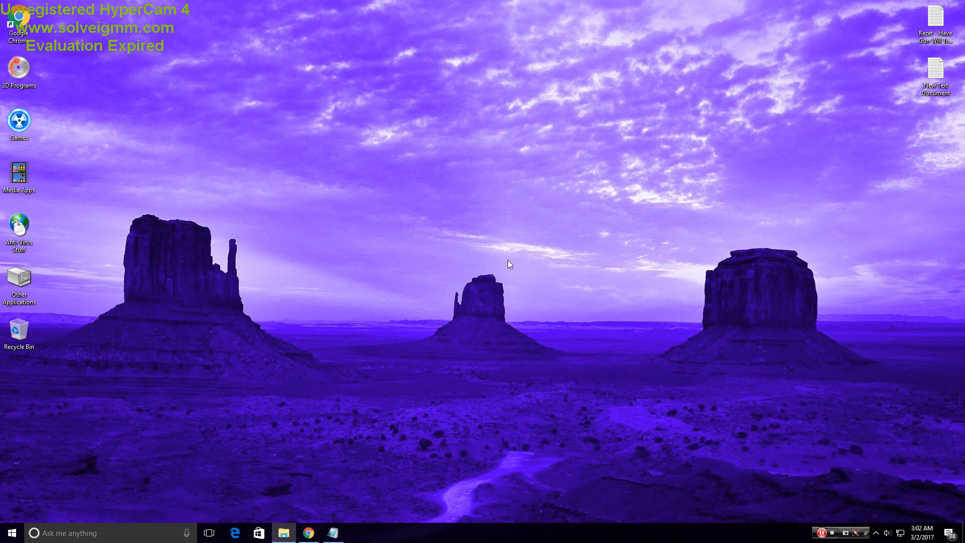